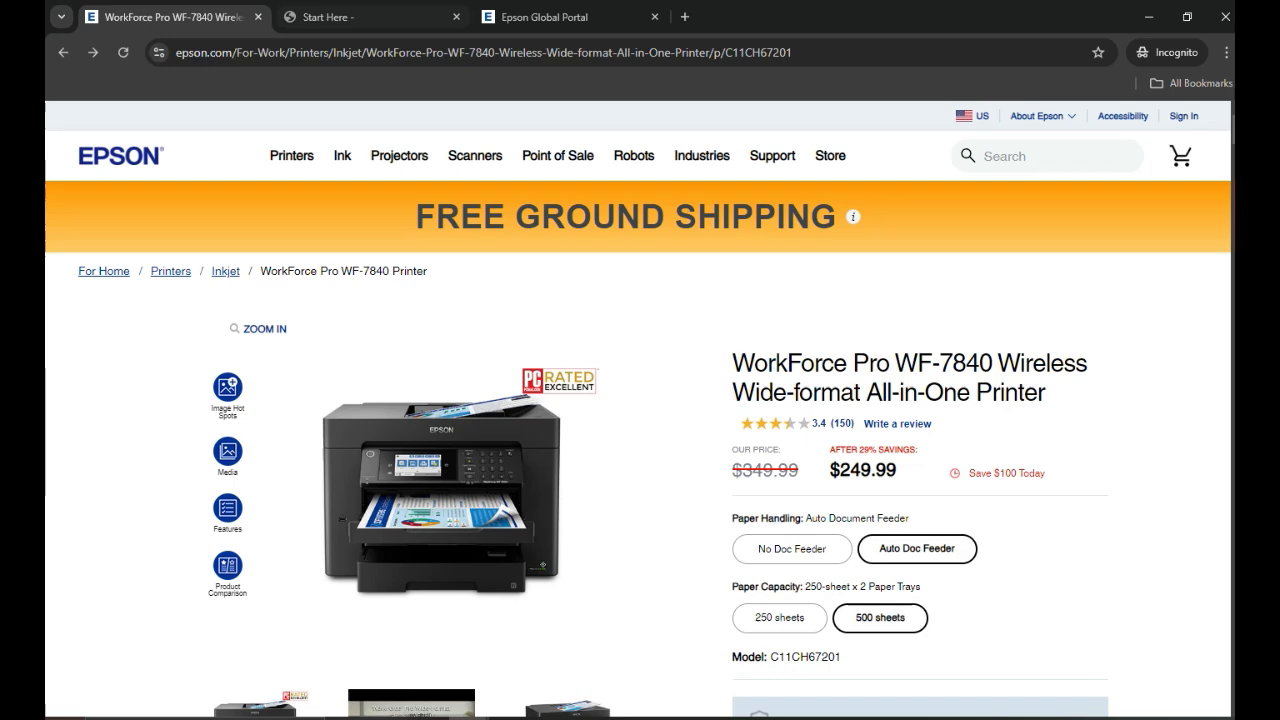
# Switch to the 'Start Here' setup guide PDF tab.
pyautogui.click(362, 17)
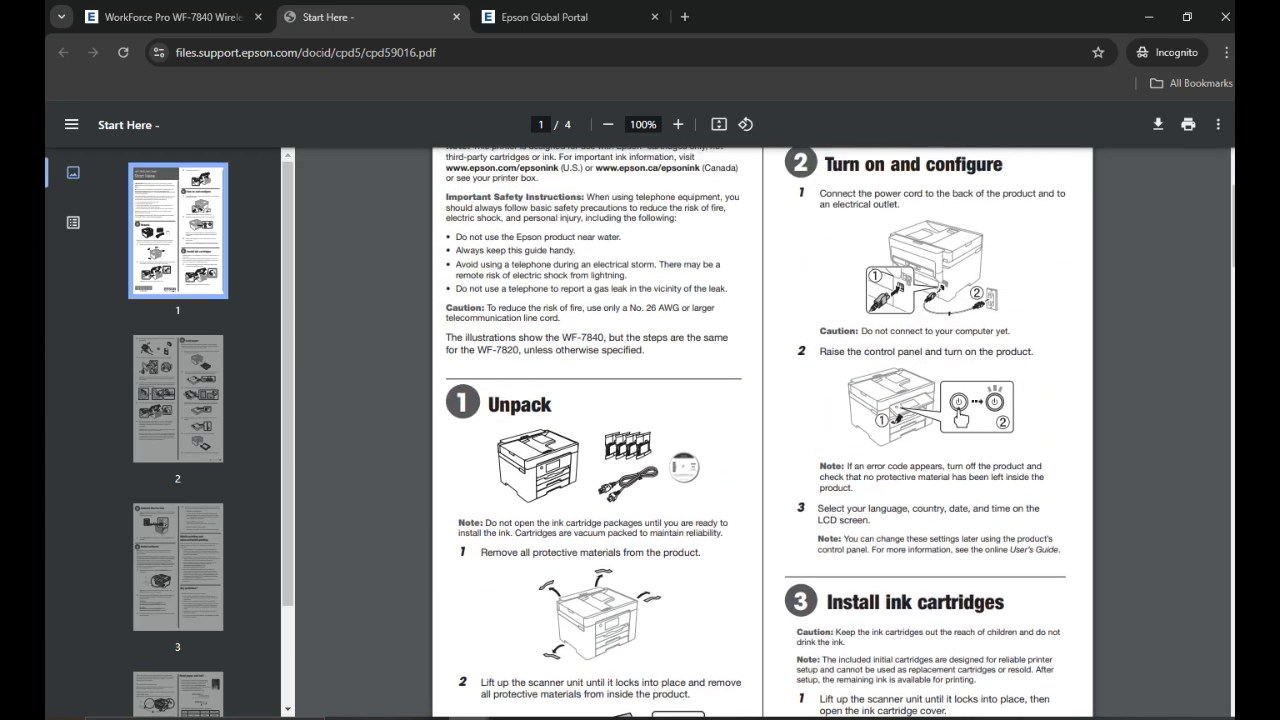
# Browse the Start Here guide pages, then move to the Epson Global Portal tab.
pyautogui.scroll(-3)
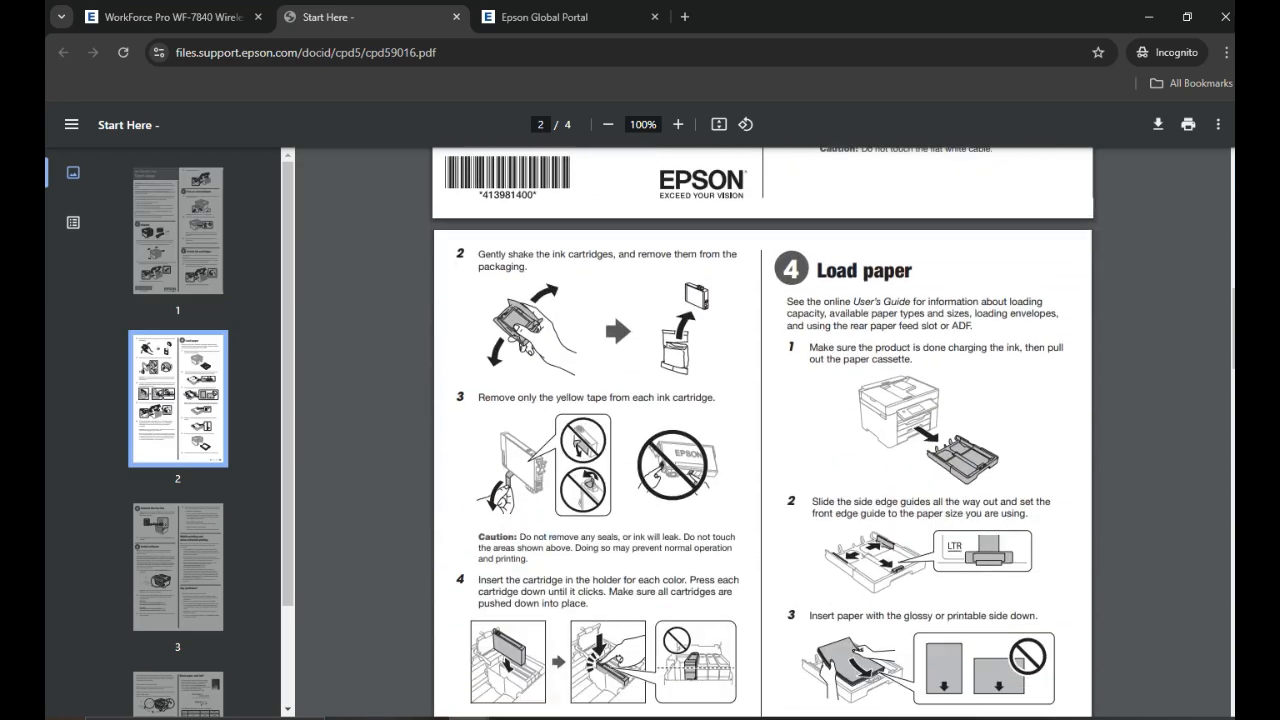
pyautogui.scroll(-3)
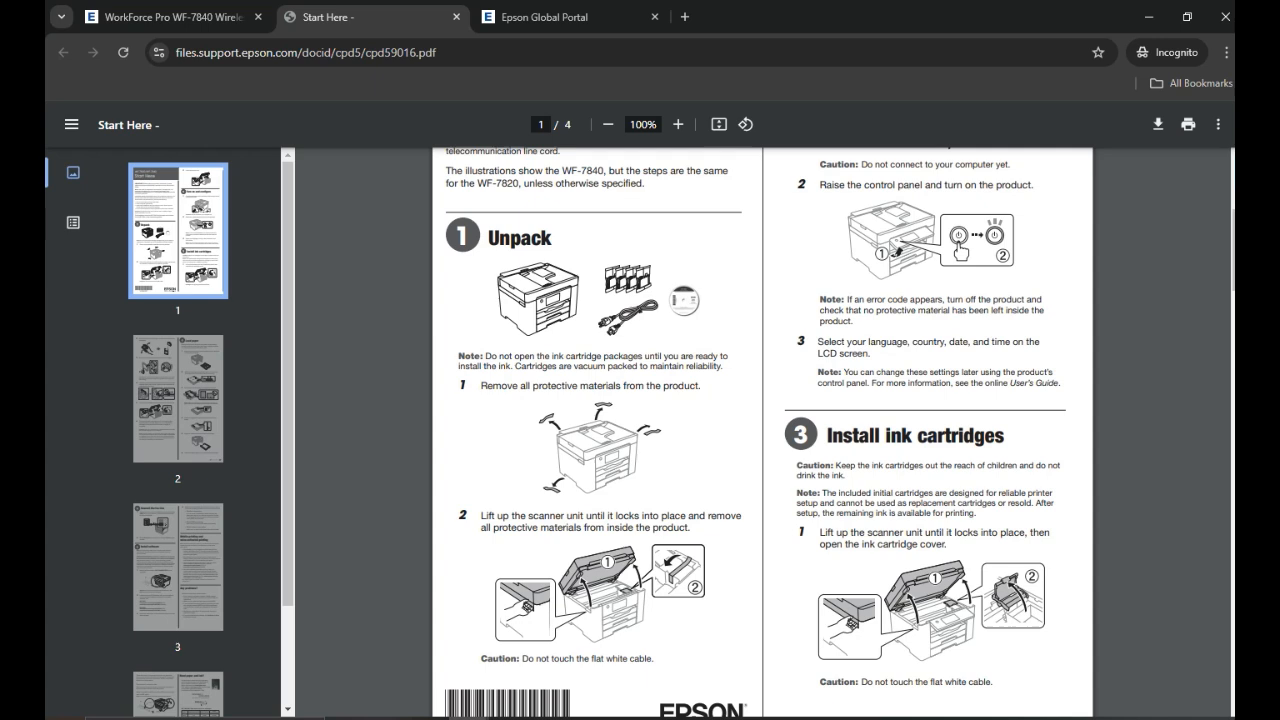
pyautogui.click(567, 17)
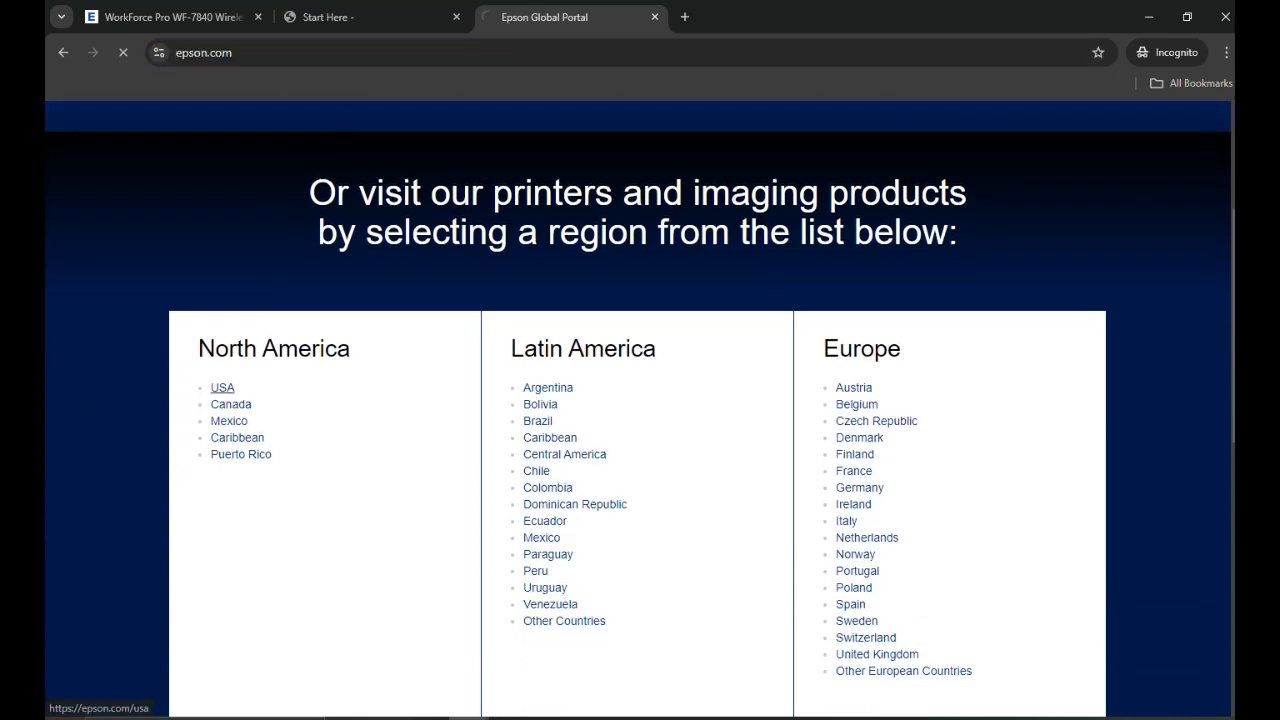
# Choose USA, then go to Support > Printers on the Epson US site.
pyautogui.click(222, 387)
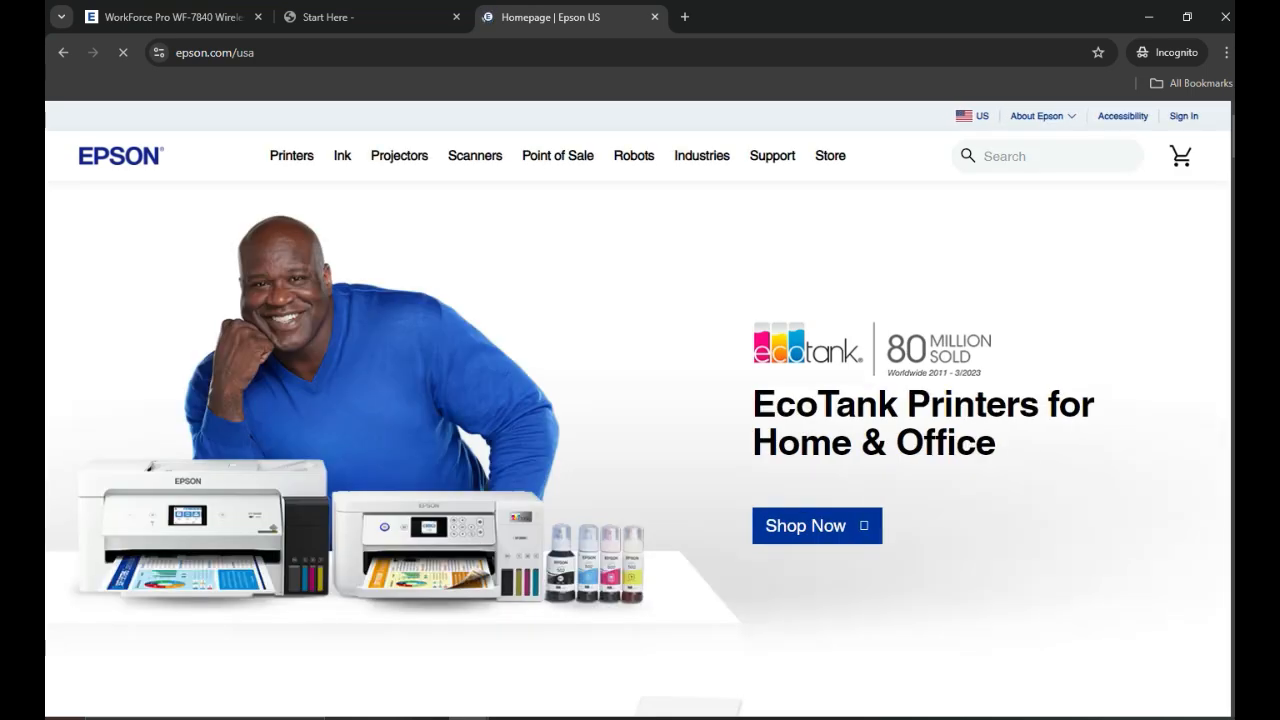
pyautogui.click(772, 155)
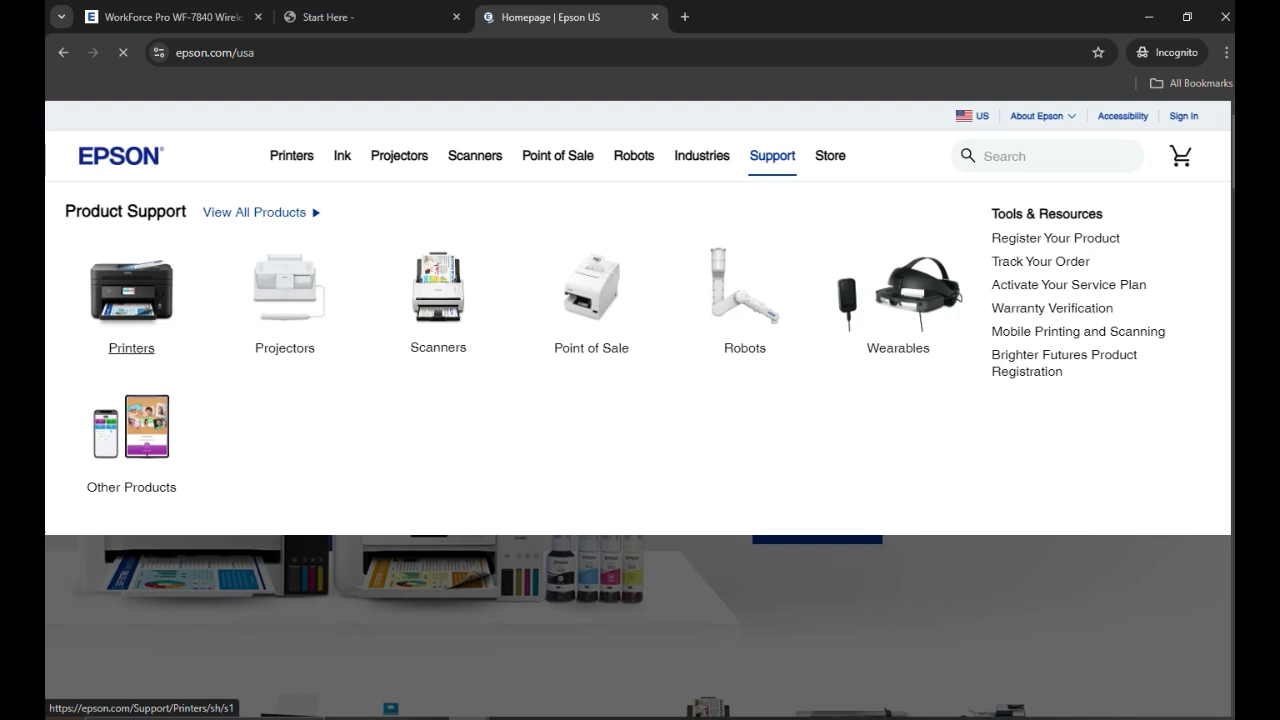
pyautogui.click(131, 300)
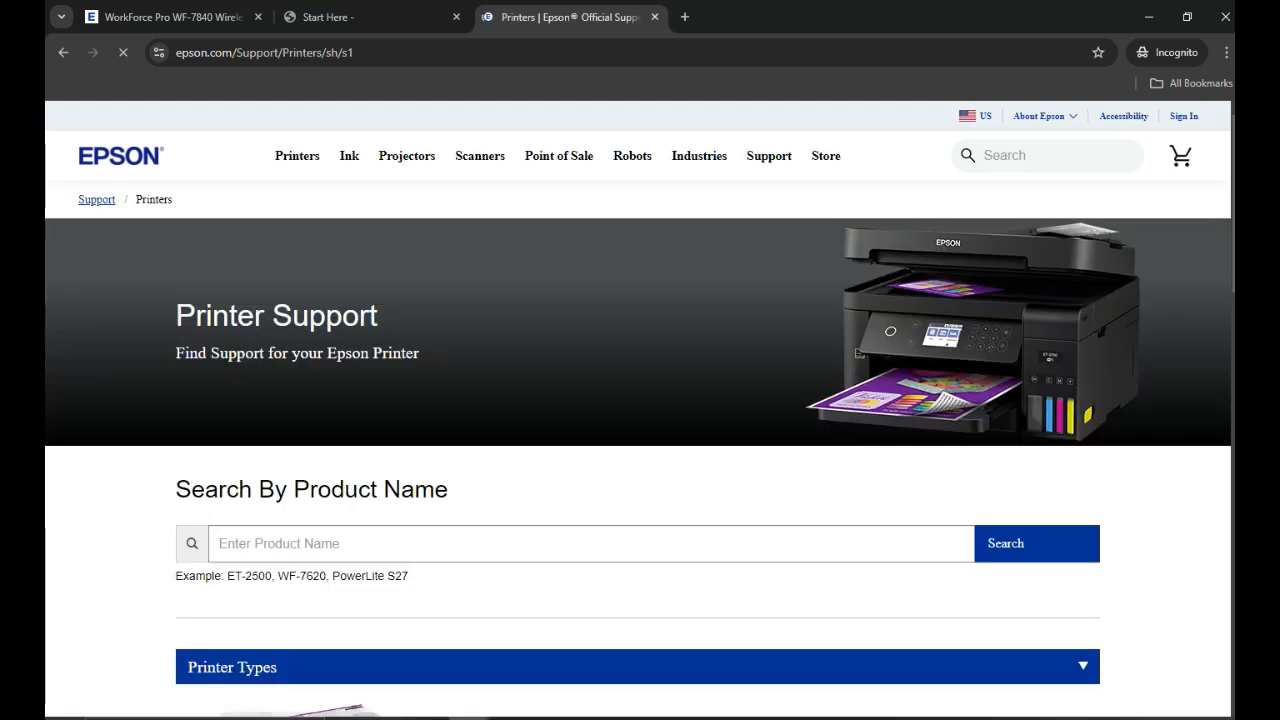
# Search 'wf 7840' and select Epson WorkForce Pro WF-7840 from the suggestions.
pyautogui.scroll(-3)
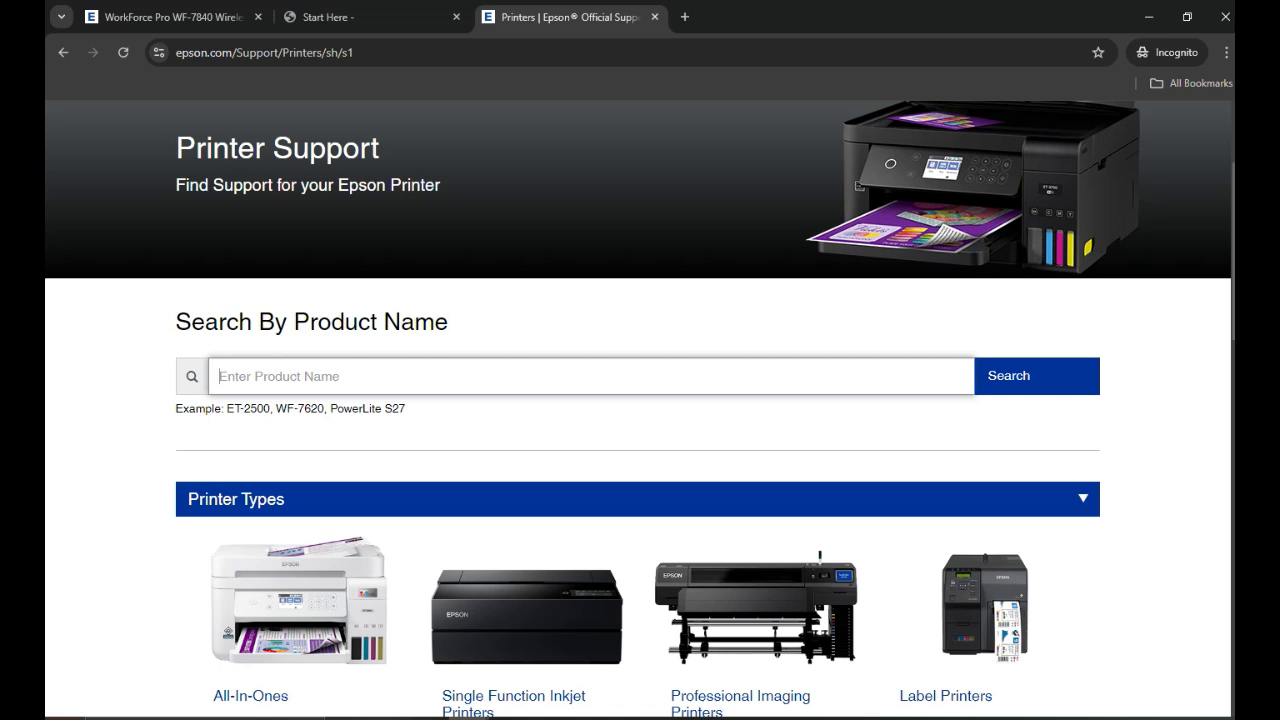
pyautogui.write('wf')
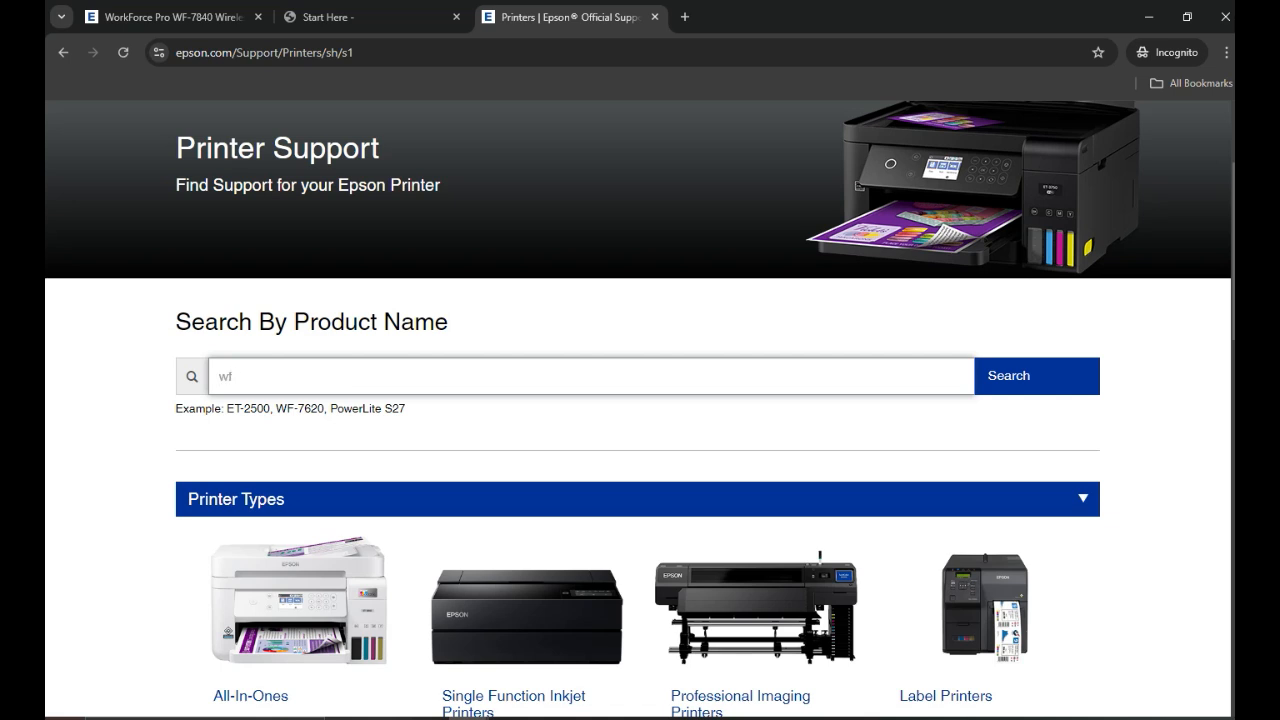
pyautogui.write('7840')
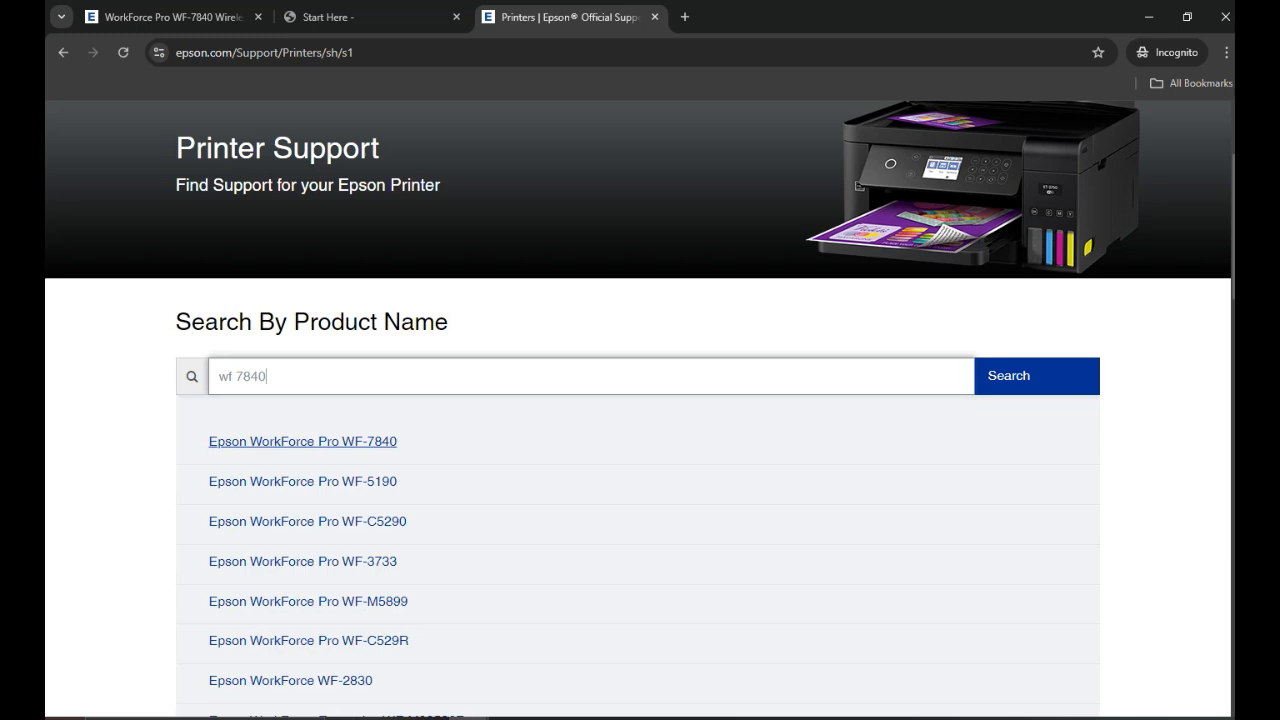
pyautogui.moveTo(302, 441)
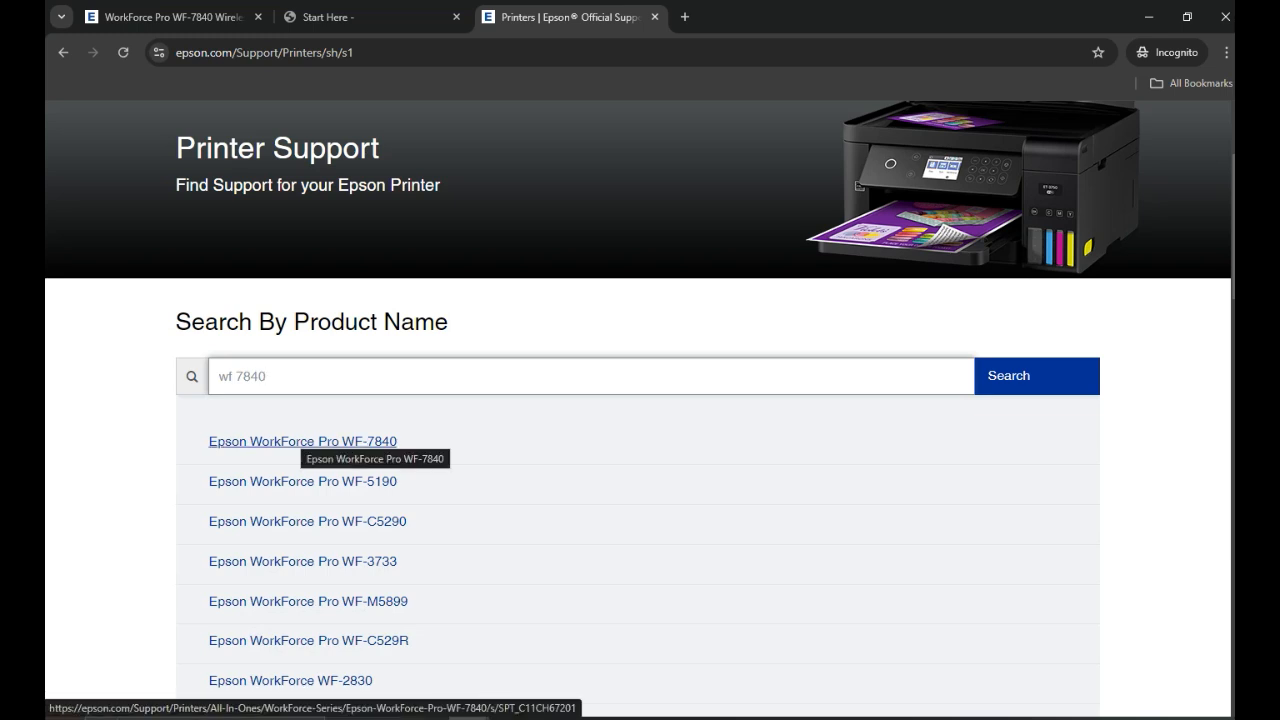
pyautogui.click(302, 440)
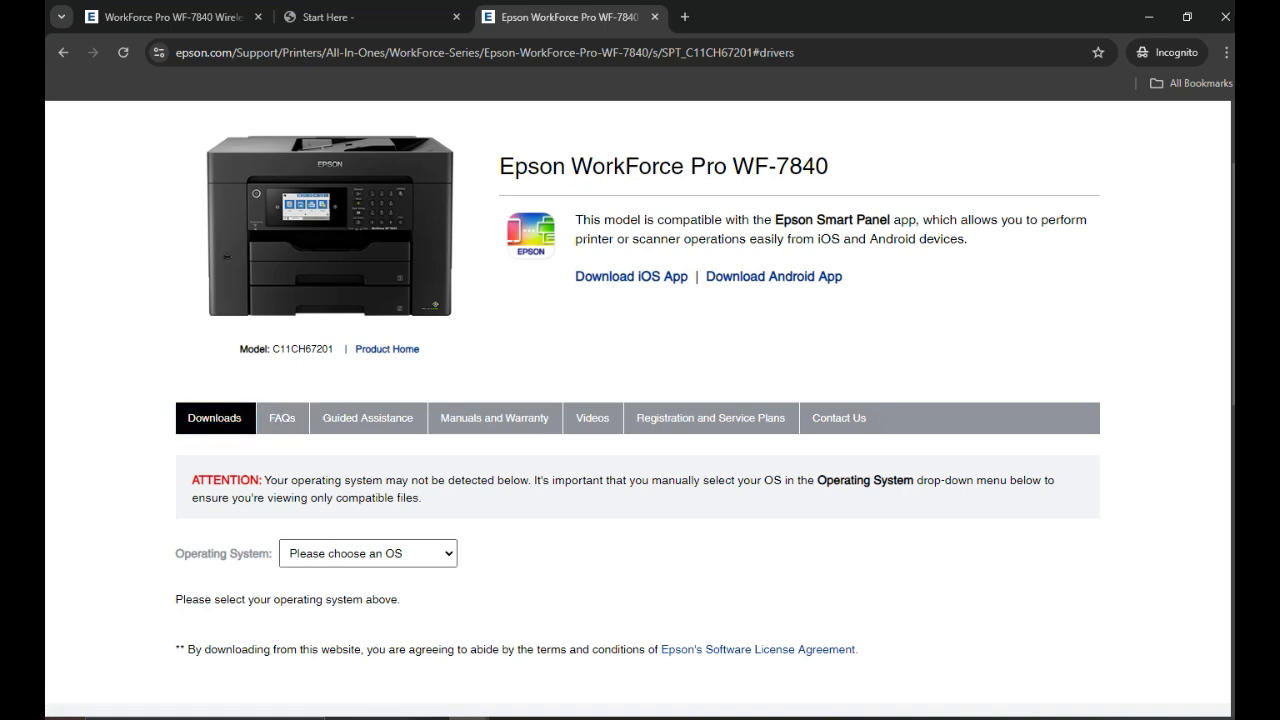
# Set the Operating System filter to Windows 10 64-bit and apply it with GO.
pyautogui.click(367, 553)
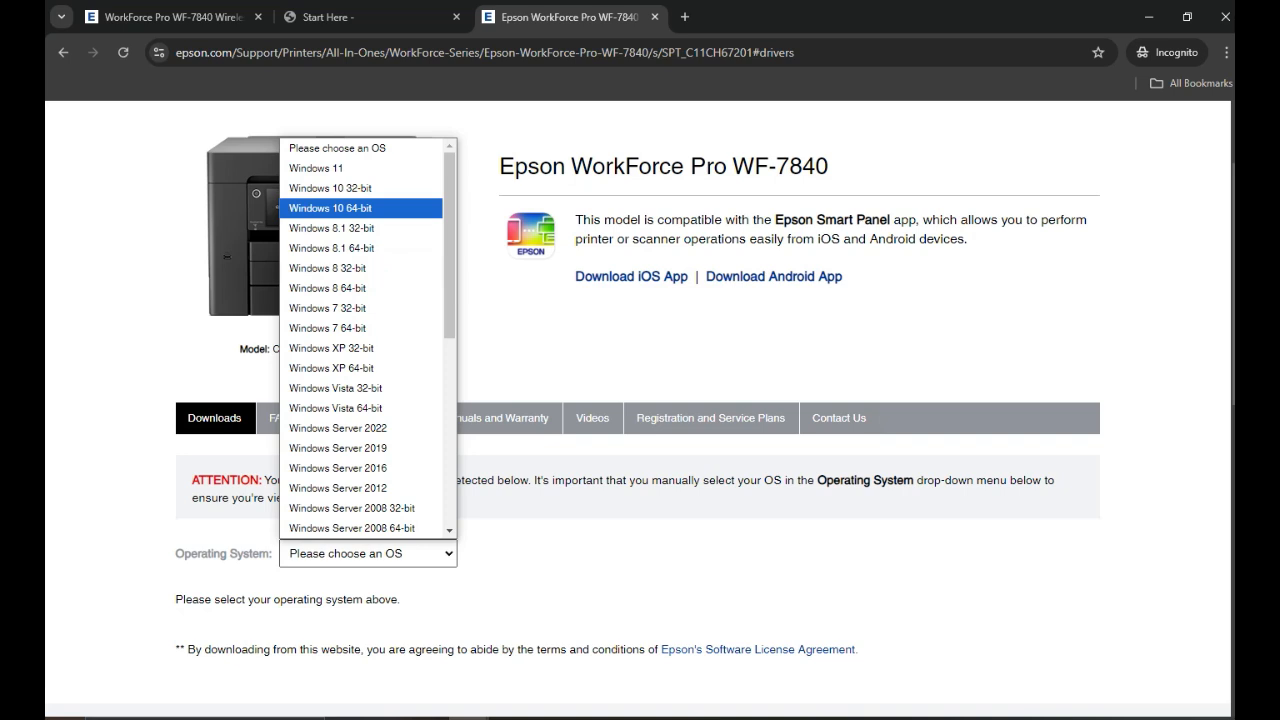
pyautogui.click(330, 208)
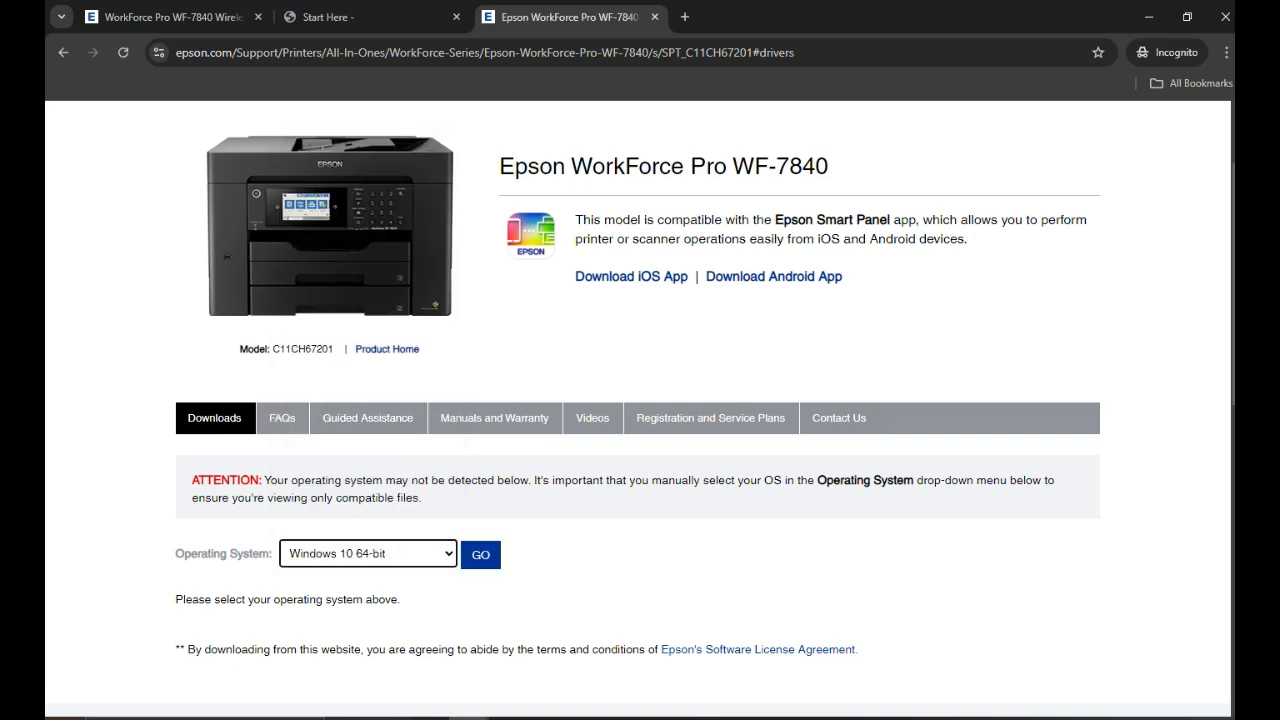
pyautogui.click(367, 554)
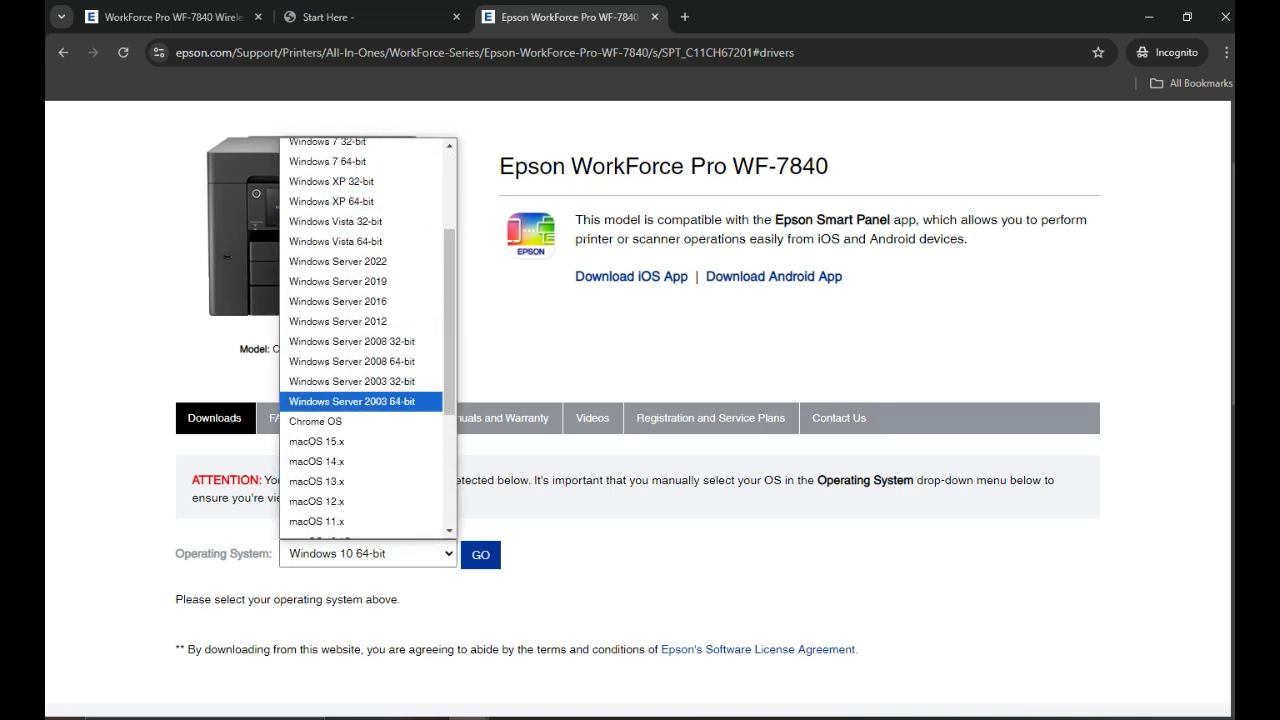
pyautogui.moveTo(316, 421)
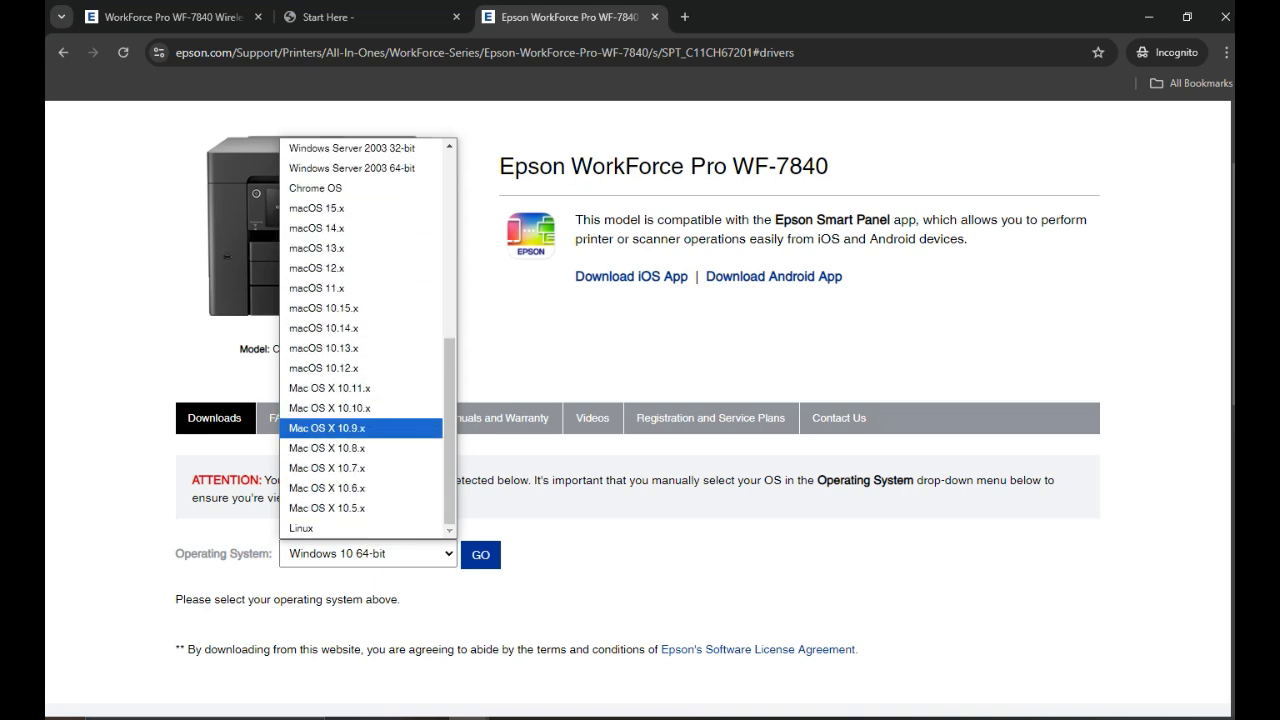
pyautogui.moveTo(300, 528)
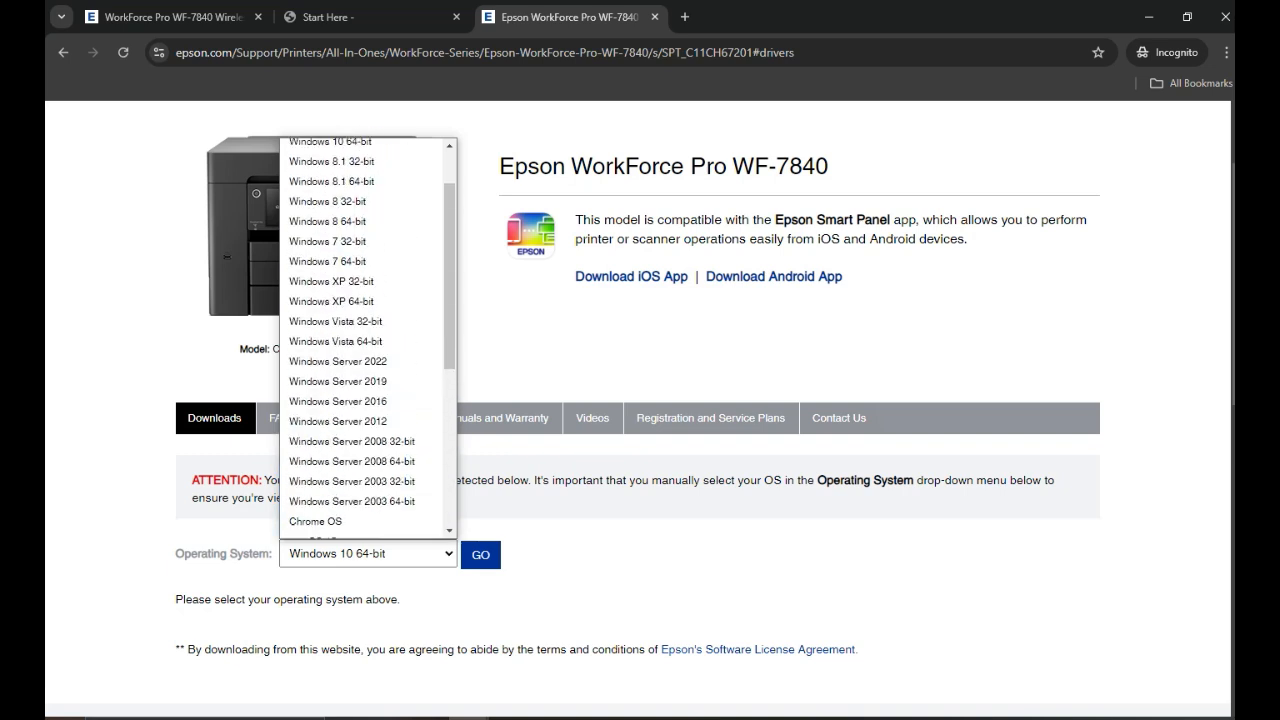
pyautogui.click(366, 554)
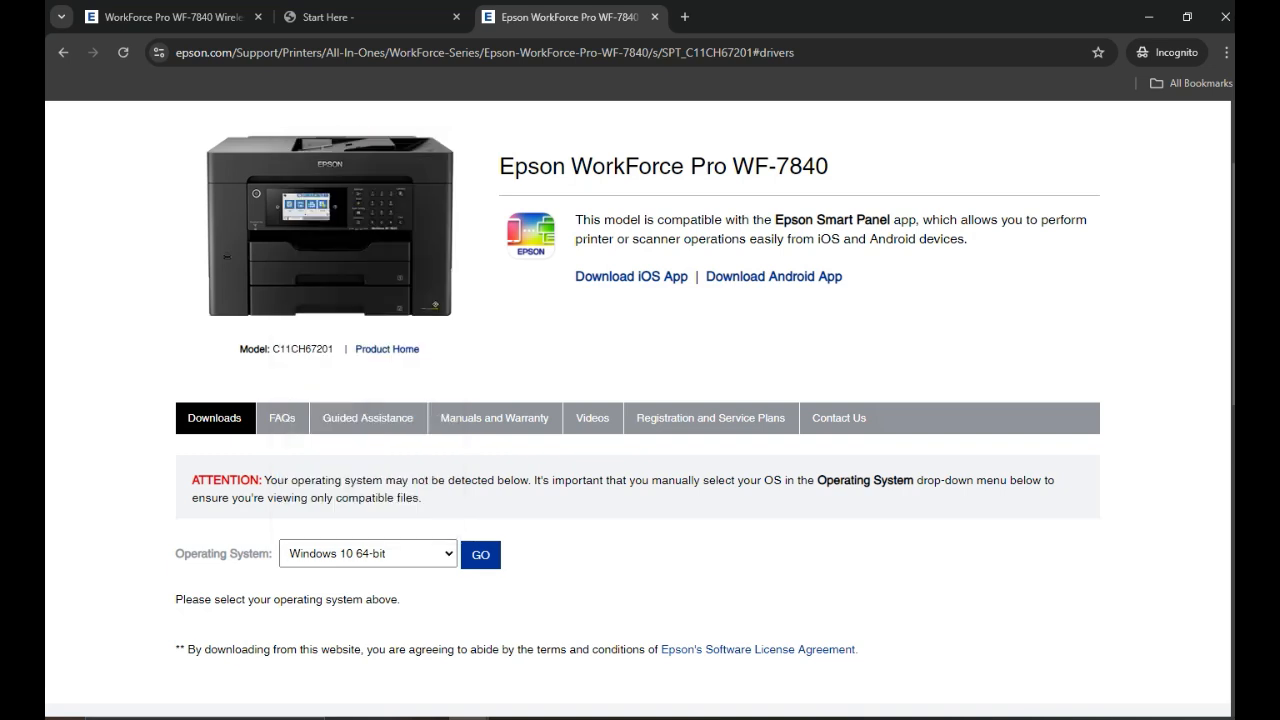
pyautogui.click(480, 554)
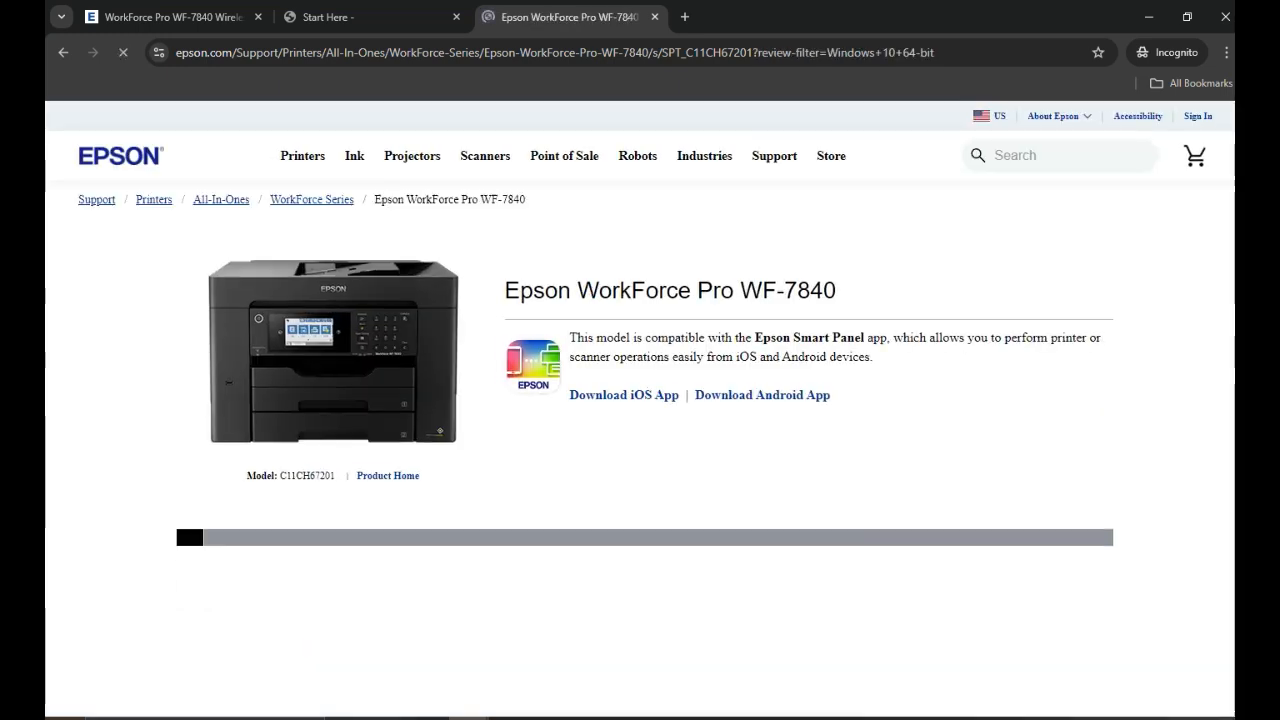
# Scroll down to the Recommended For You section showing the Combo Package Installer.
pyautogui.scroll(-3)
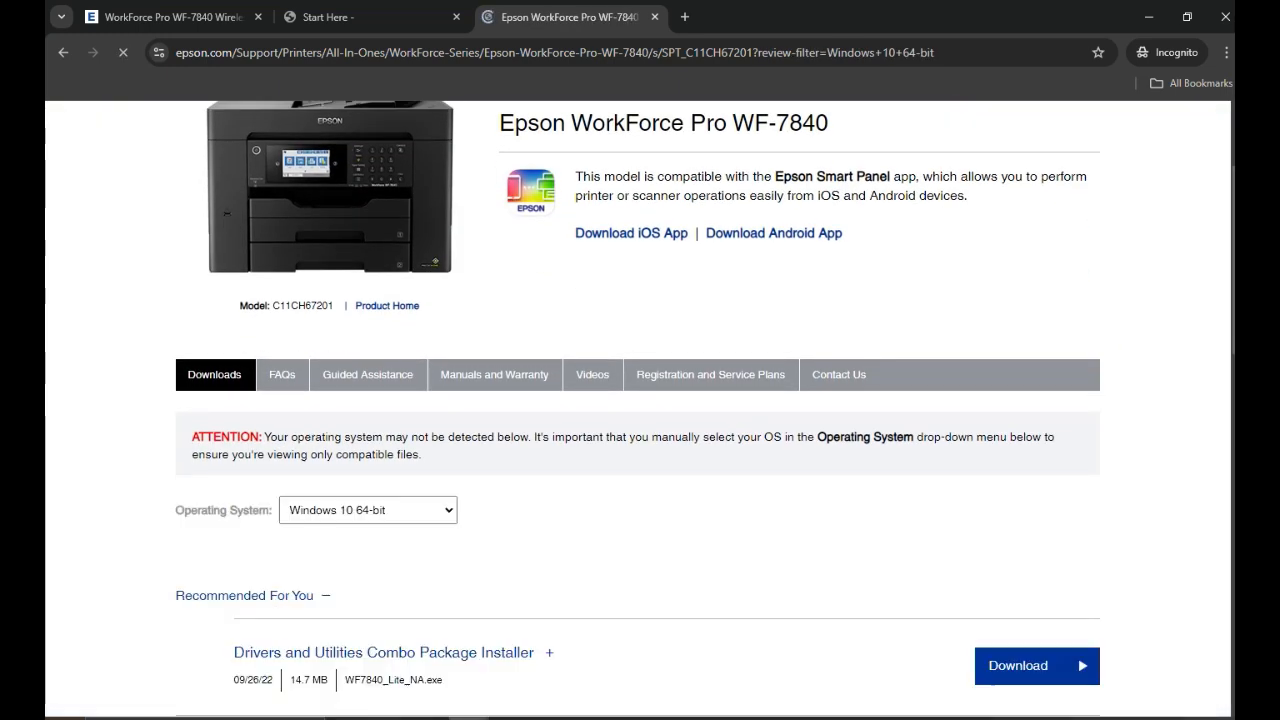
pyautogui.scroll(-3)
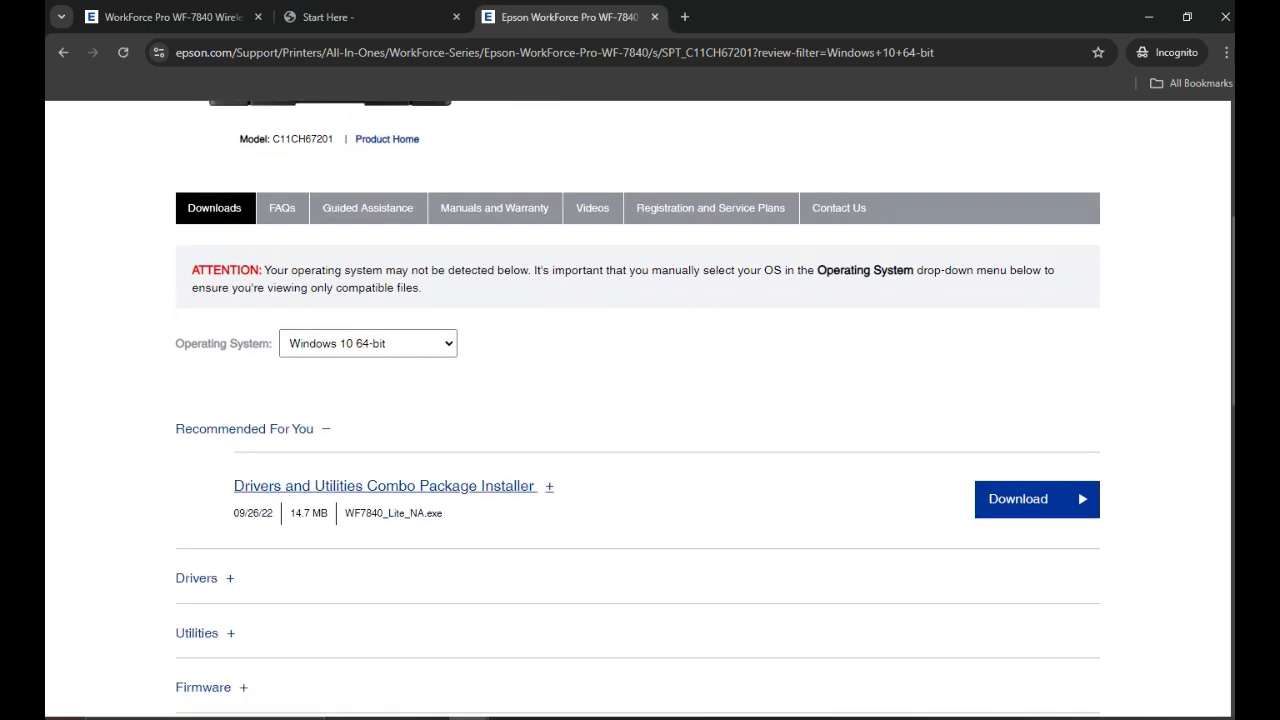
pyautogui.moveTo(385, 486)
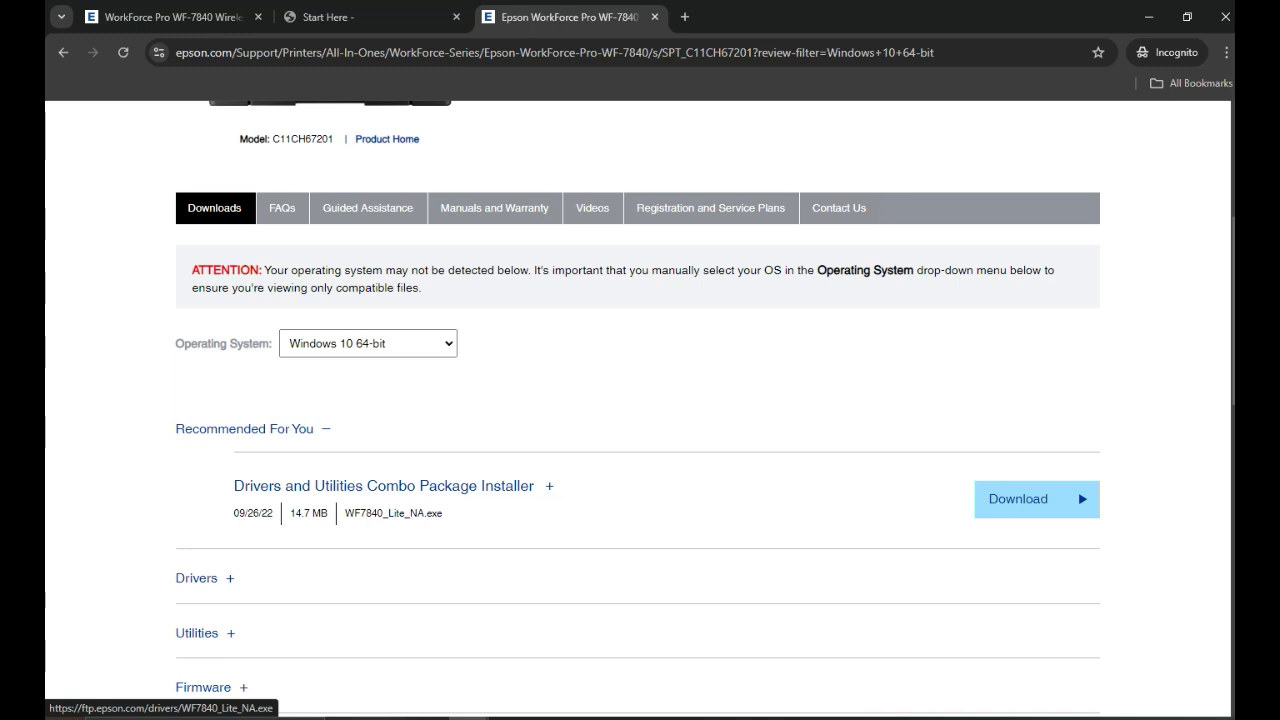
# Download the Drivers and Utilities Combo Package Installer (WF7840_Lite_NA.exe).
pyautogui.click(1033, 499)
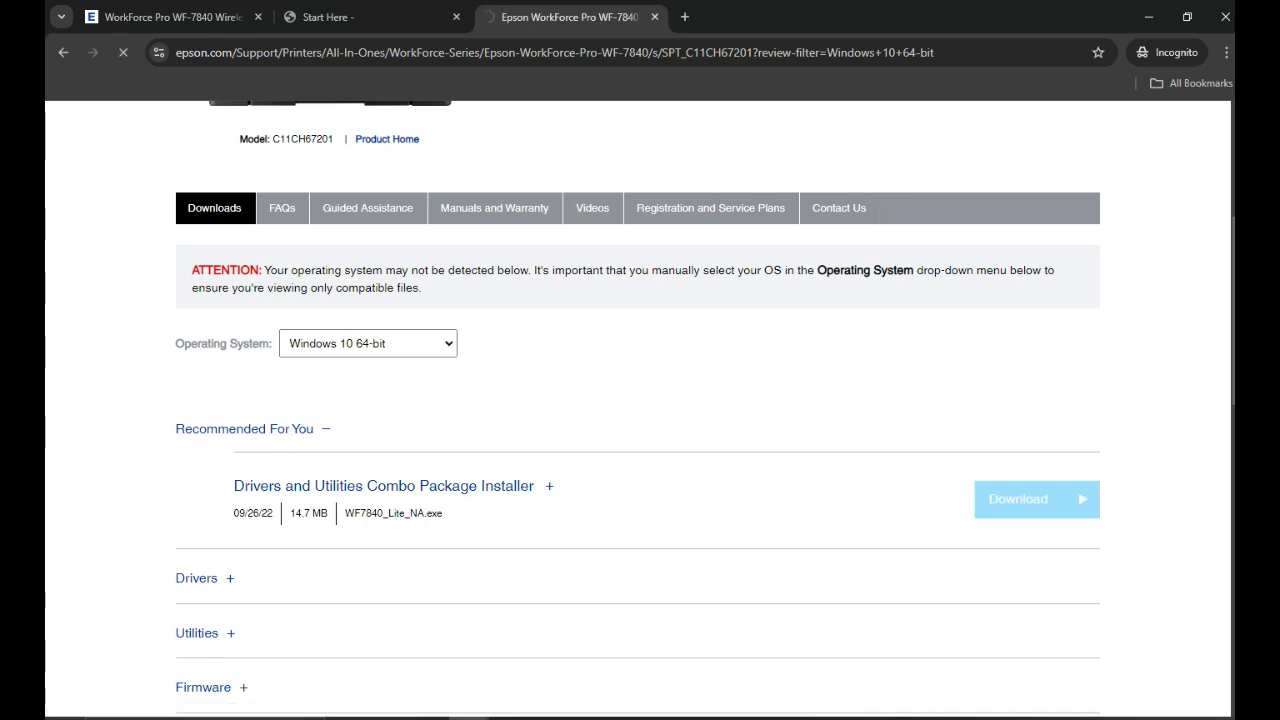
pyautogui.click(1036, 499)
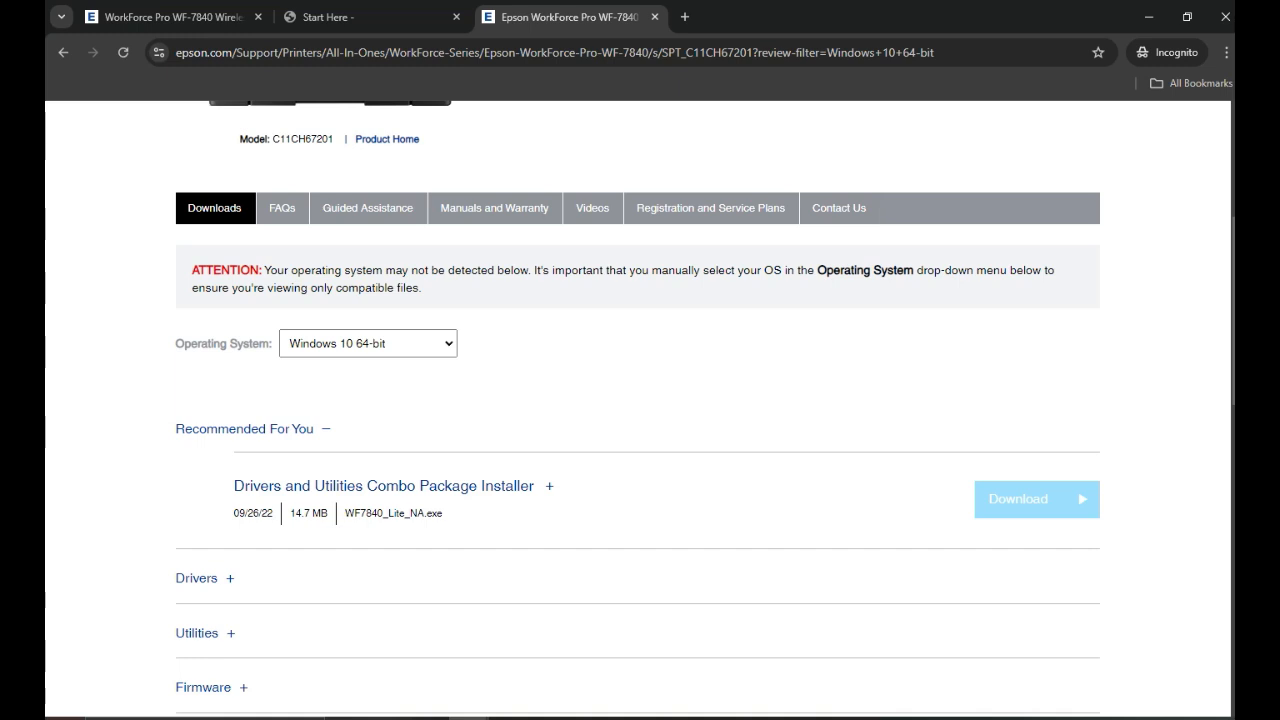
pyautogui.moveTo(245, 429)
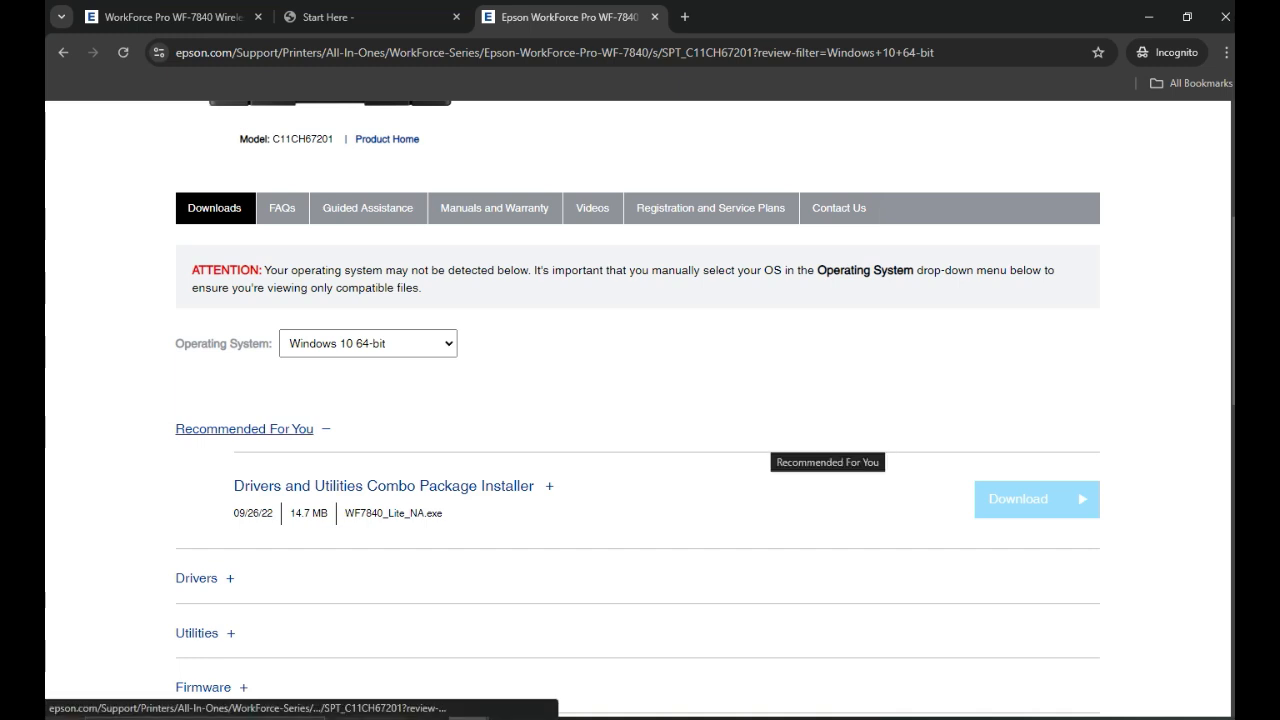